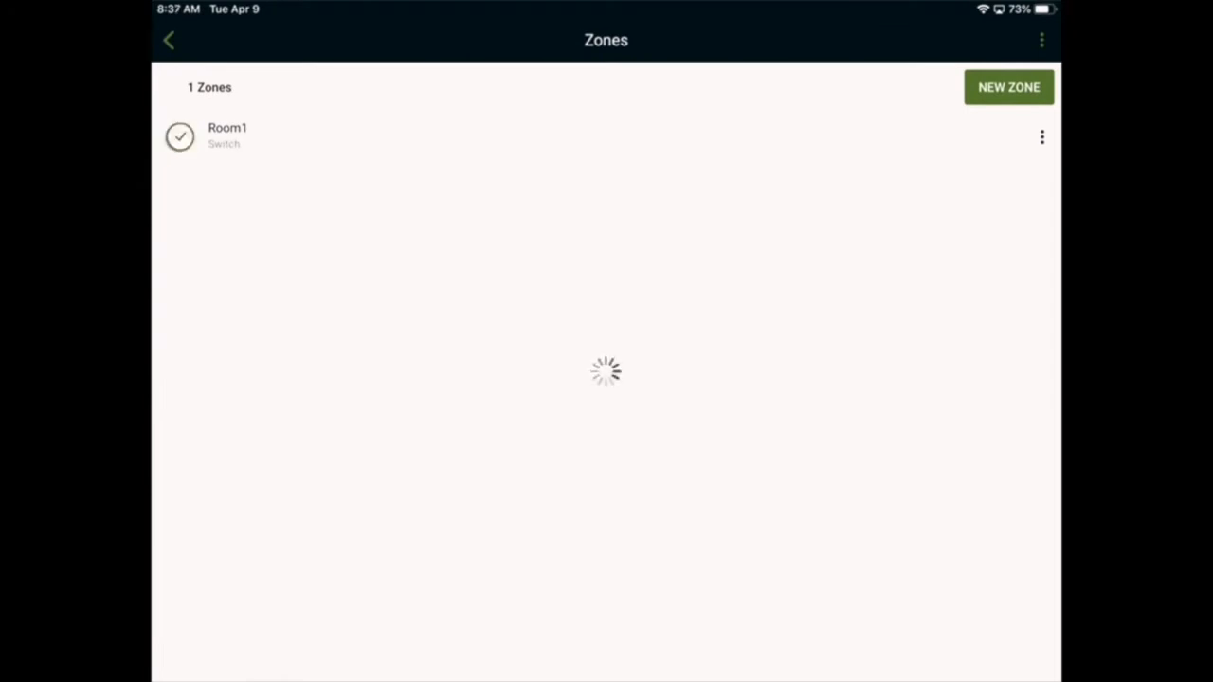
Step: Open zone Room1 and expand device dfb3 to show its GATT Proxy setting
{"action": "left_click", "coordinate": [228, 137]}
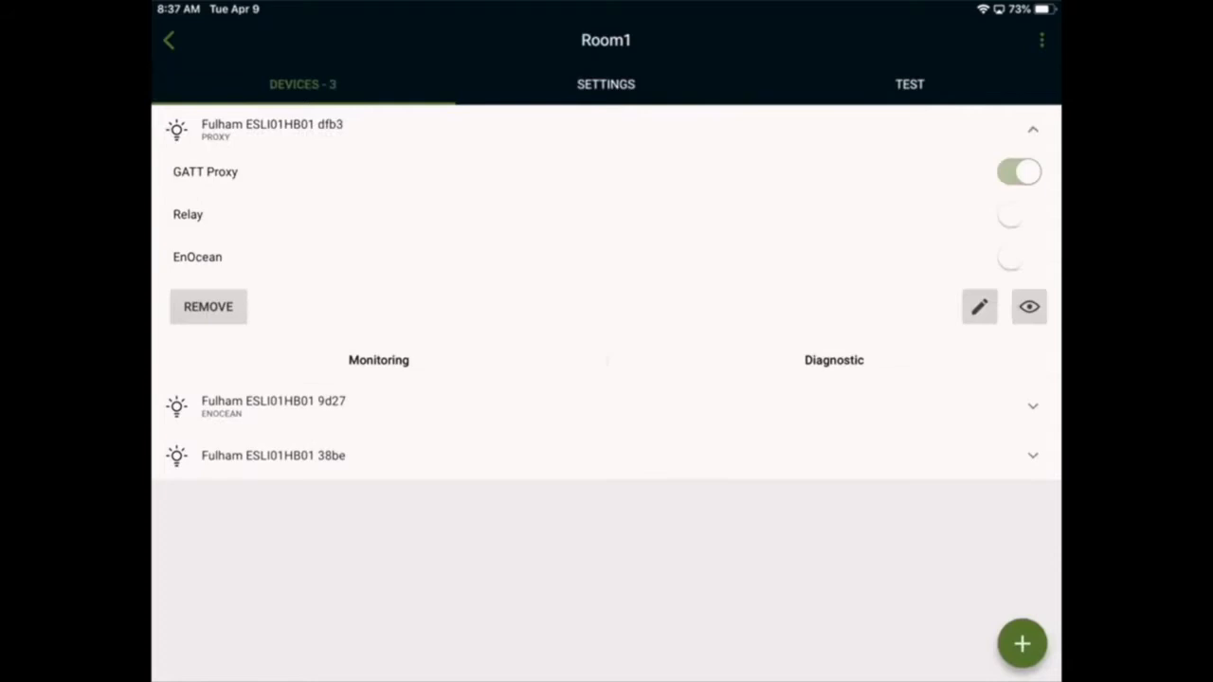
{"action": "left_click", "coordinate": [607, 171]}
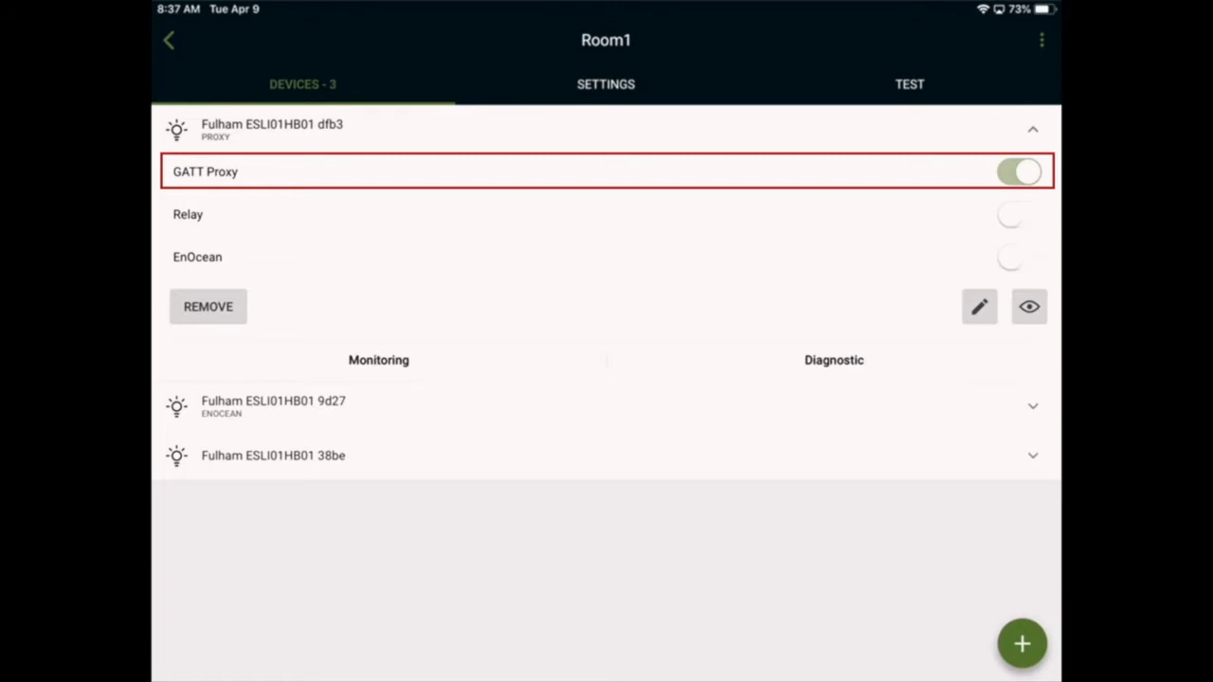
Step: After dfb3's removal is blocked, enable GATT Proxy on device 38be
{"action": "left_click", "coordinate": [208, 307]}
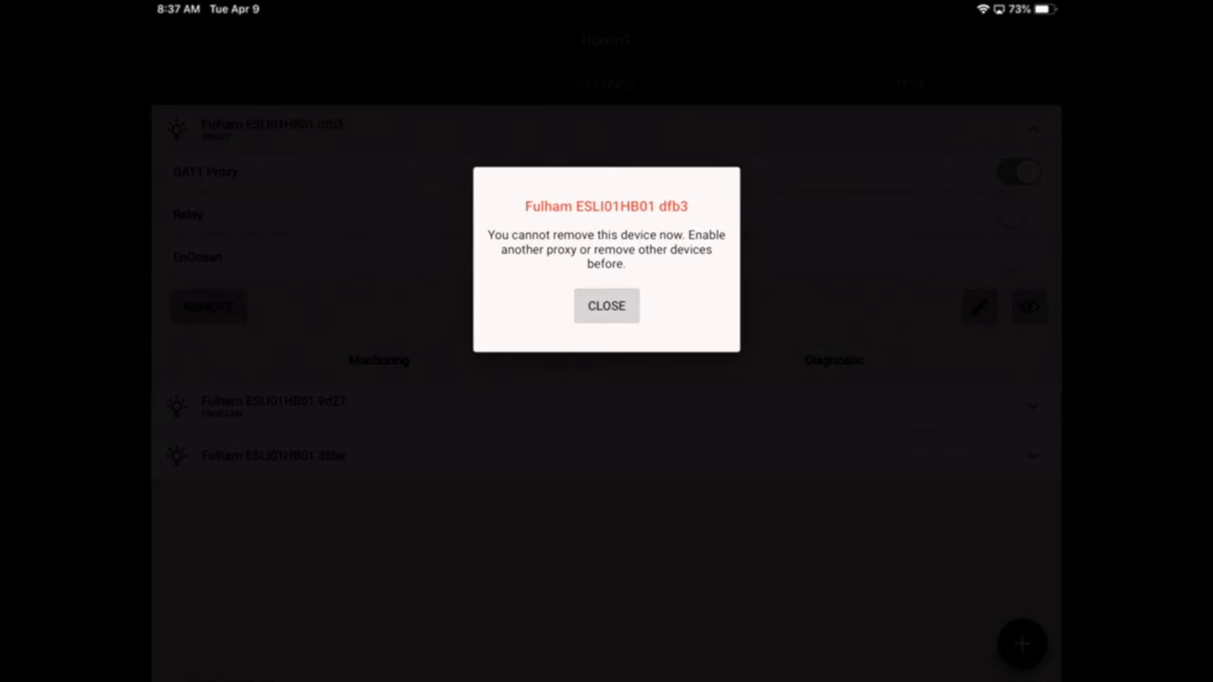
{"action": "left_click", "coordinate": [607, 305]}
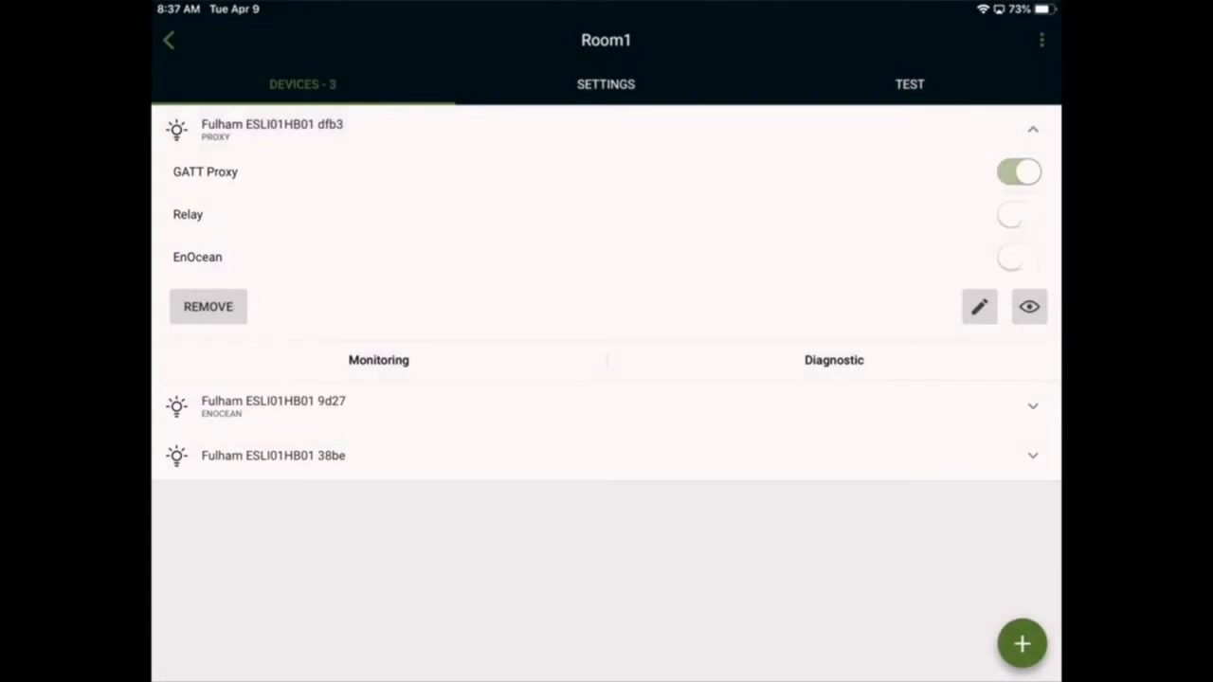
{"action": "left_click", "coordinate": [607, 455]}
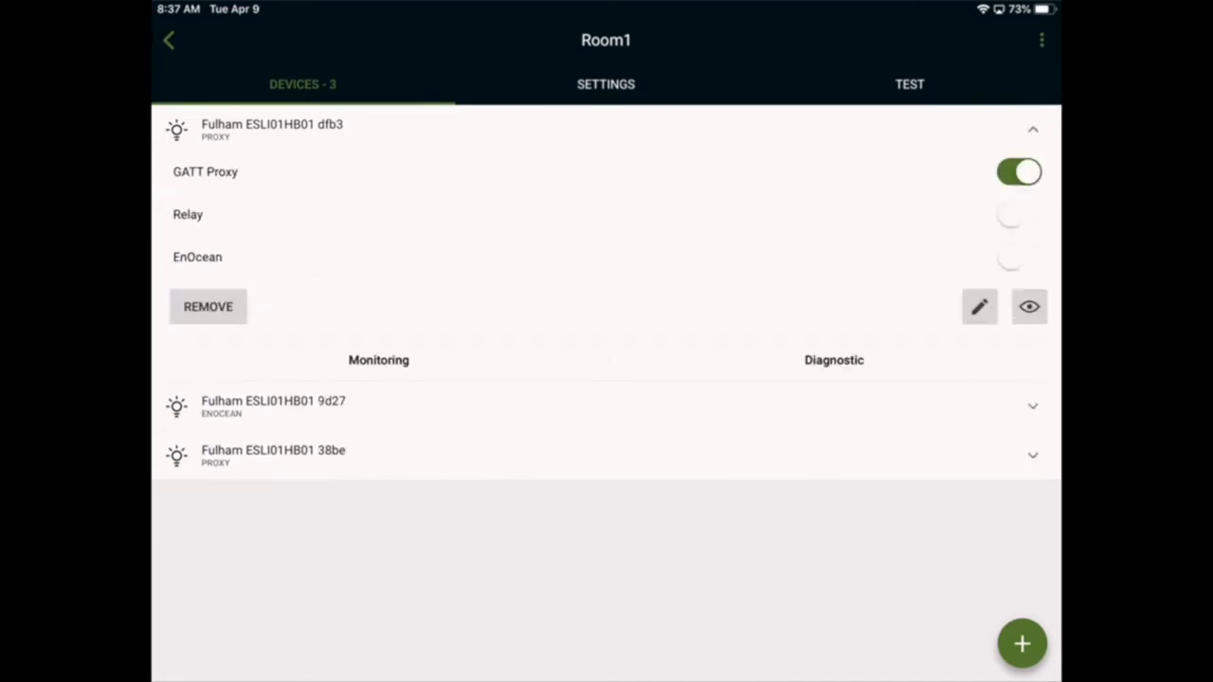
Step: Remove proxy device dfb3 from Room1, confirming Remove Proxy
{"action": "left_click", "coordinate": [209, 307]}
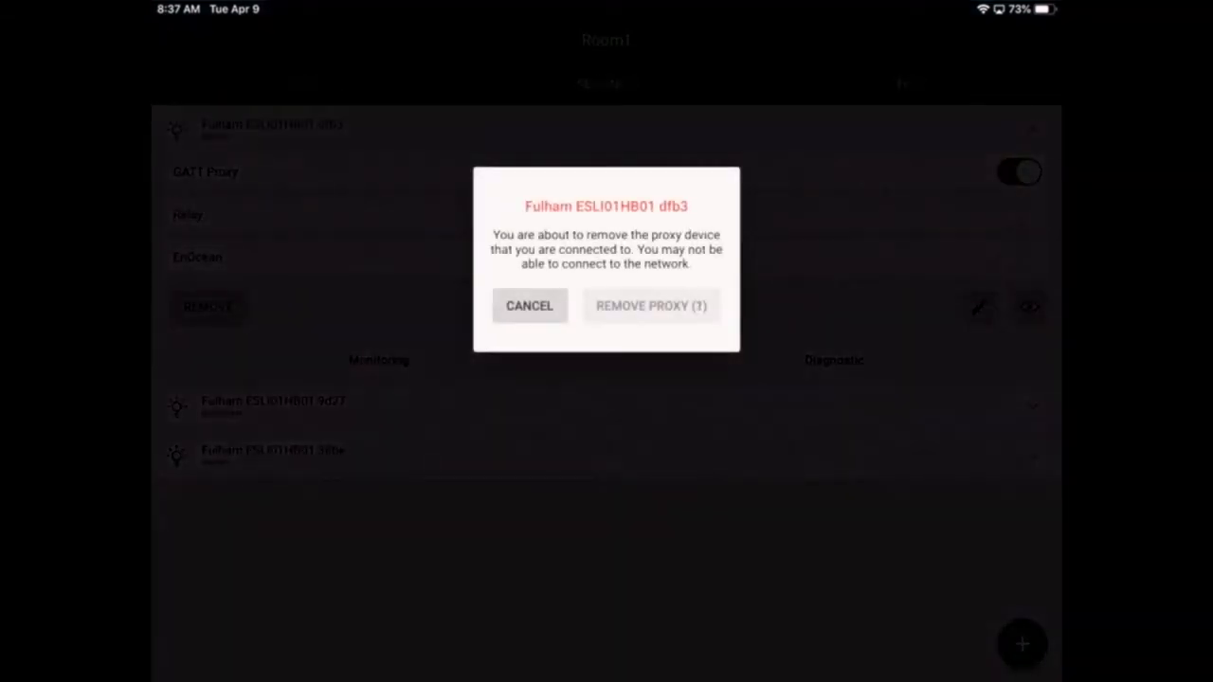
{"action": "left_click", "coordinate": [652, 307]}
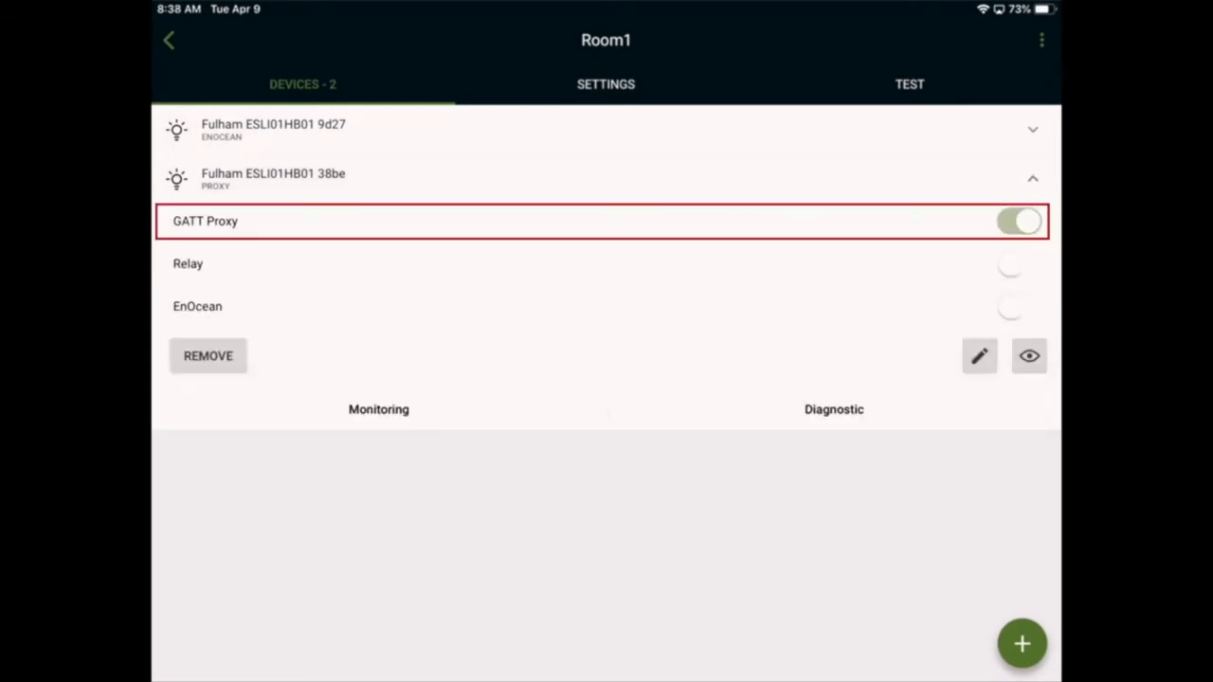
Step: Attempt to remove device 38be and dismiss the cannot-remove warning
{"action": "left_click", "coordinate": [208, 356]}
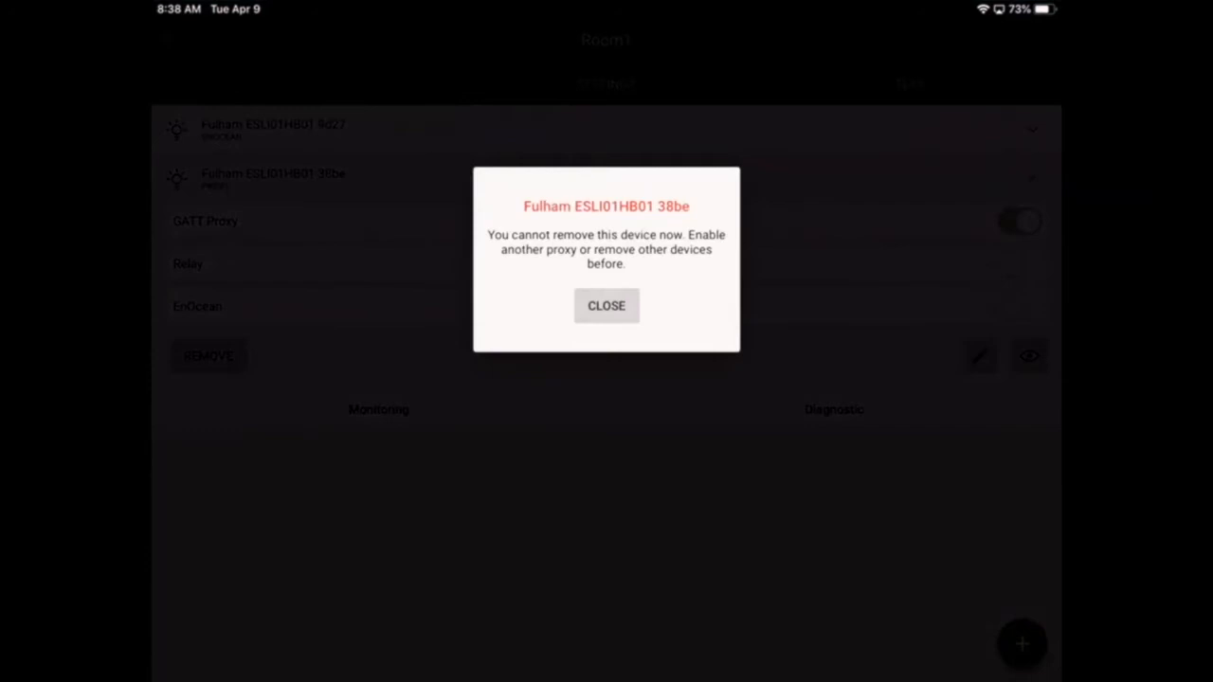
{"action": "left_click", "coordinate": [606, 306]}
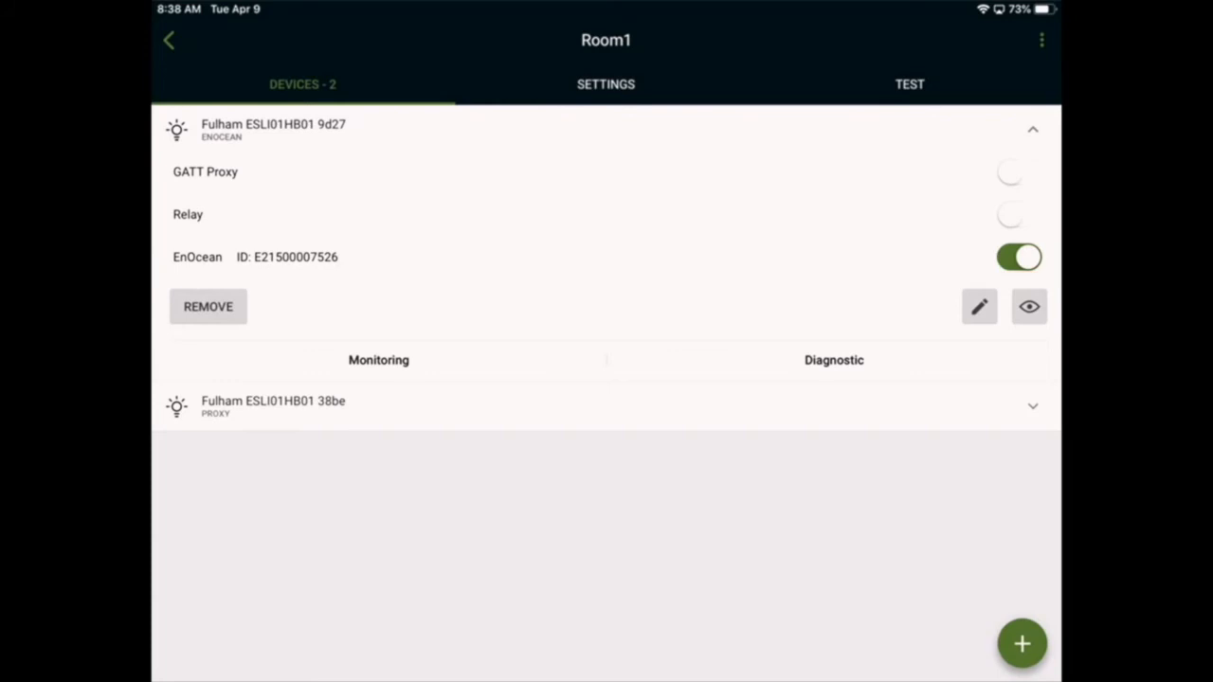
Step: Remove device 9d27 from Room1, then enable EnOcean on device 38be
{"action": "left_click", "coordinate": [208, 308]}
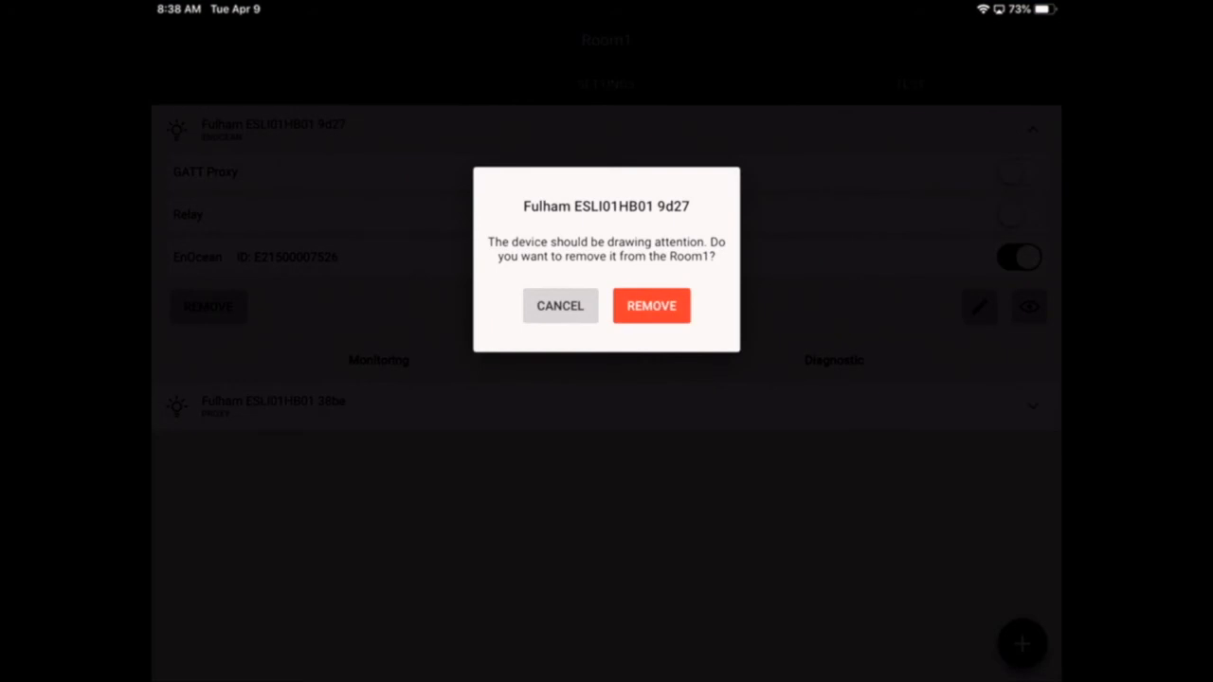
{"action": "left_click", "coordinate": [652, 306]}
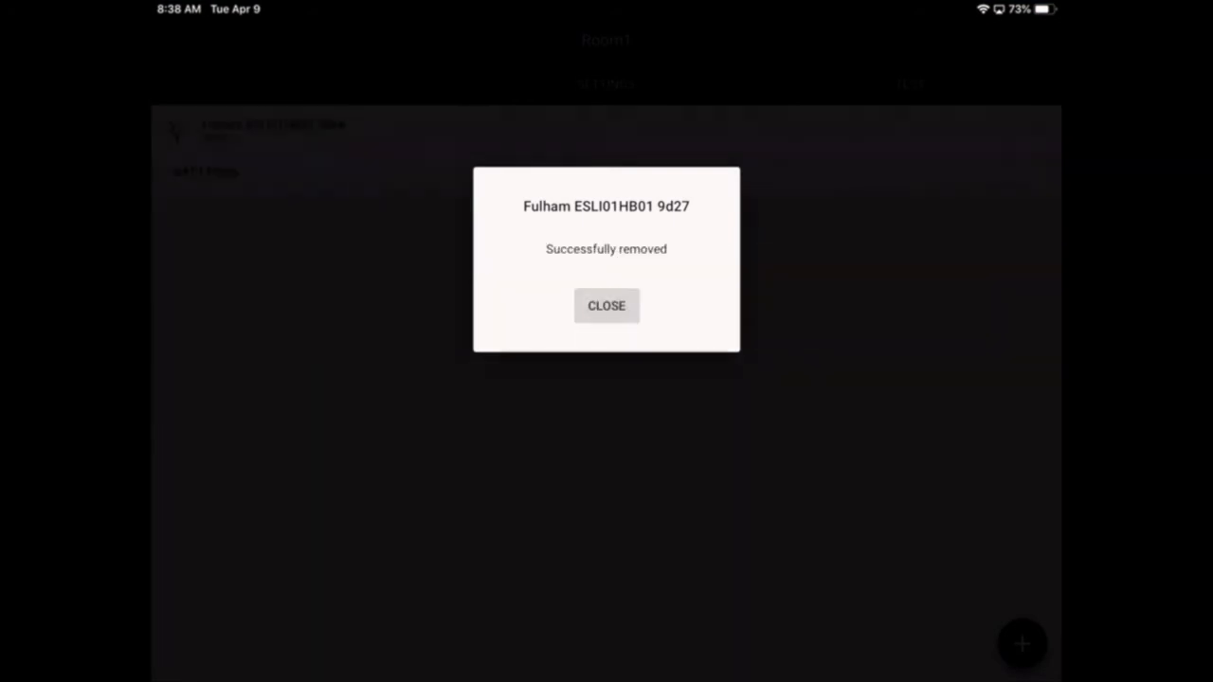
{"action": "left_click", "coordinate": [607, 305]}
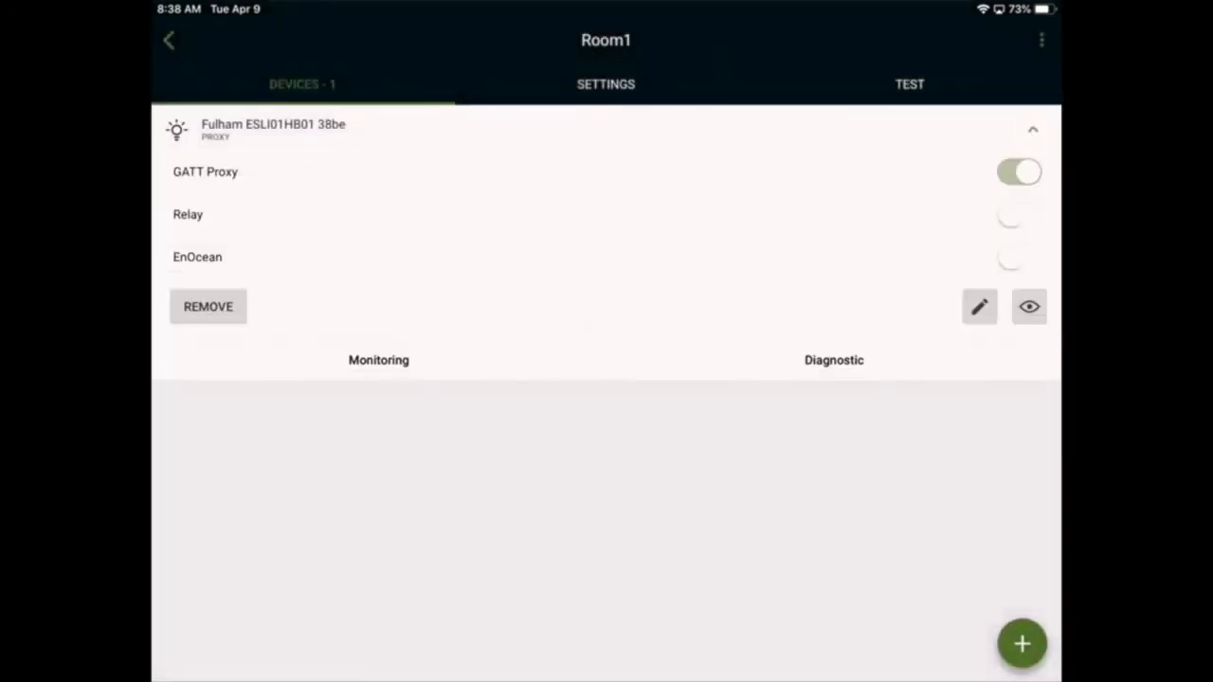
{"action": "left_click", "coordinate": [1020, 258]}
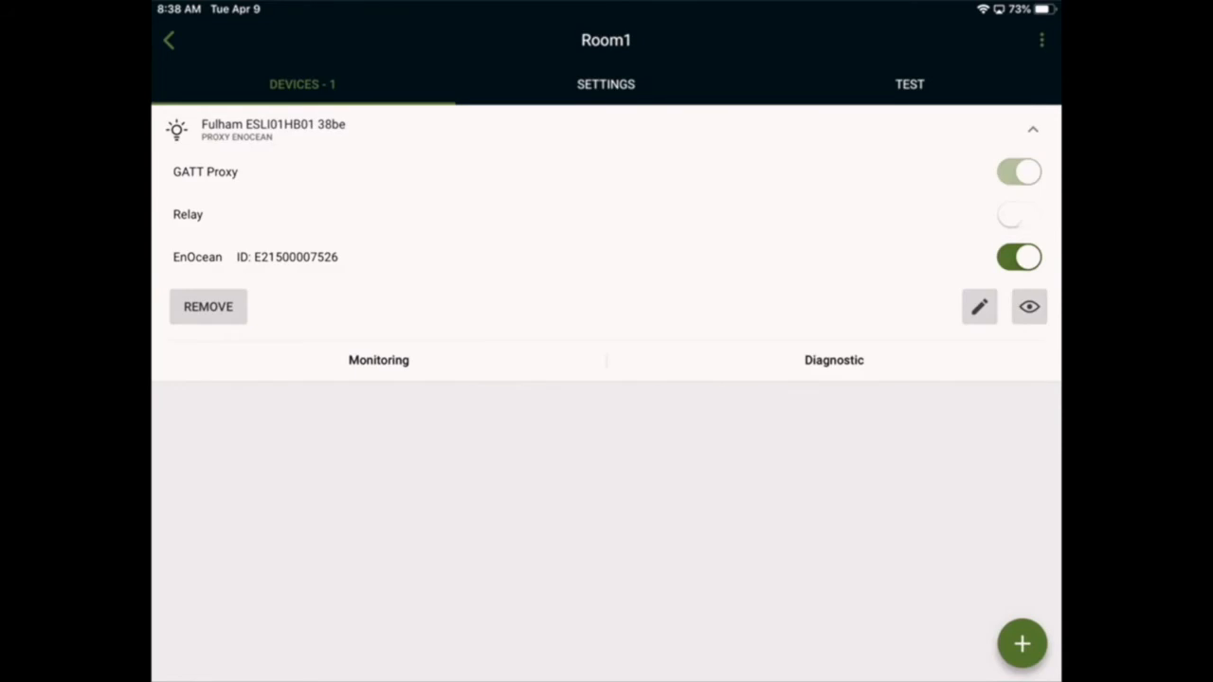
Step: Remove the last proxy device 38be from Room1 and dismiss the success message
{"action": "left_click", "coordinate": [209, 308]}
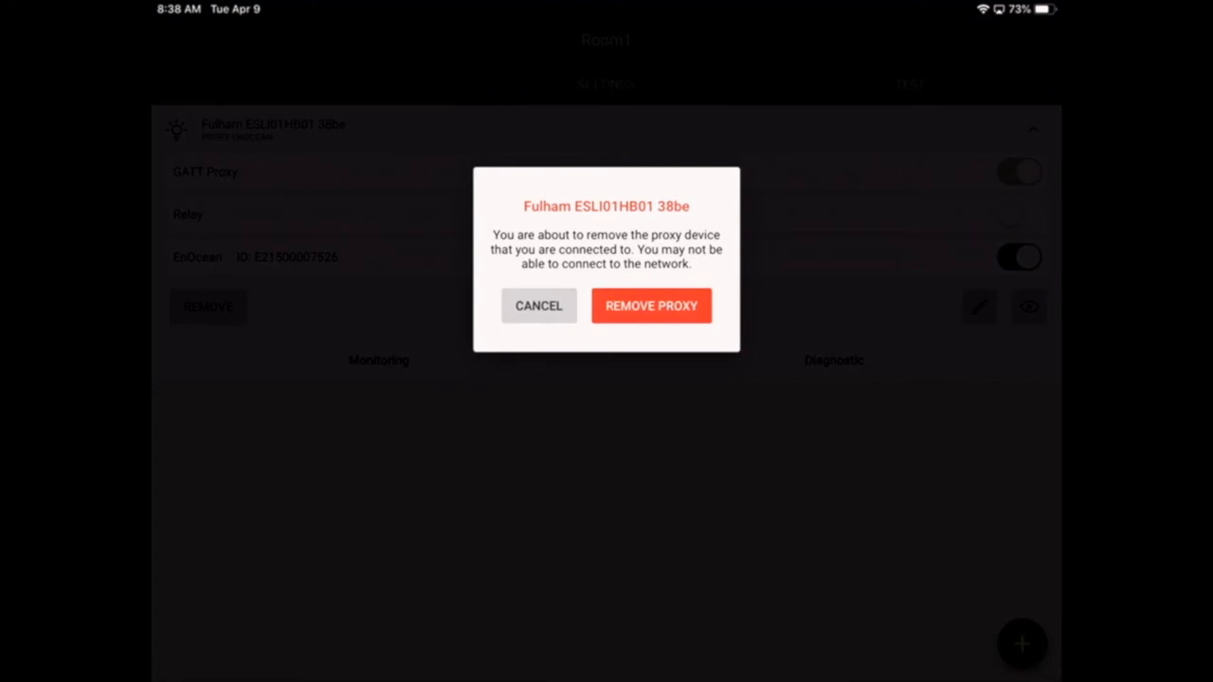
{"action": "left_click", "coordinate": [652, 305]}
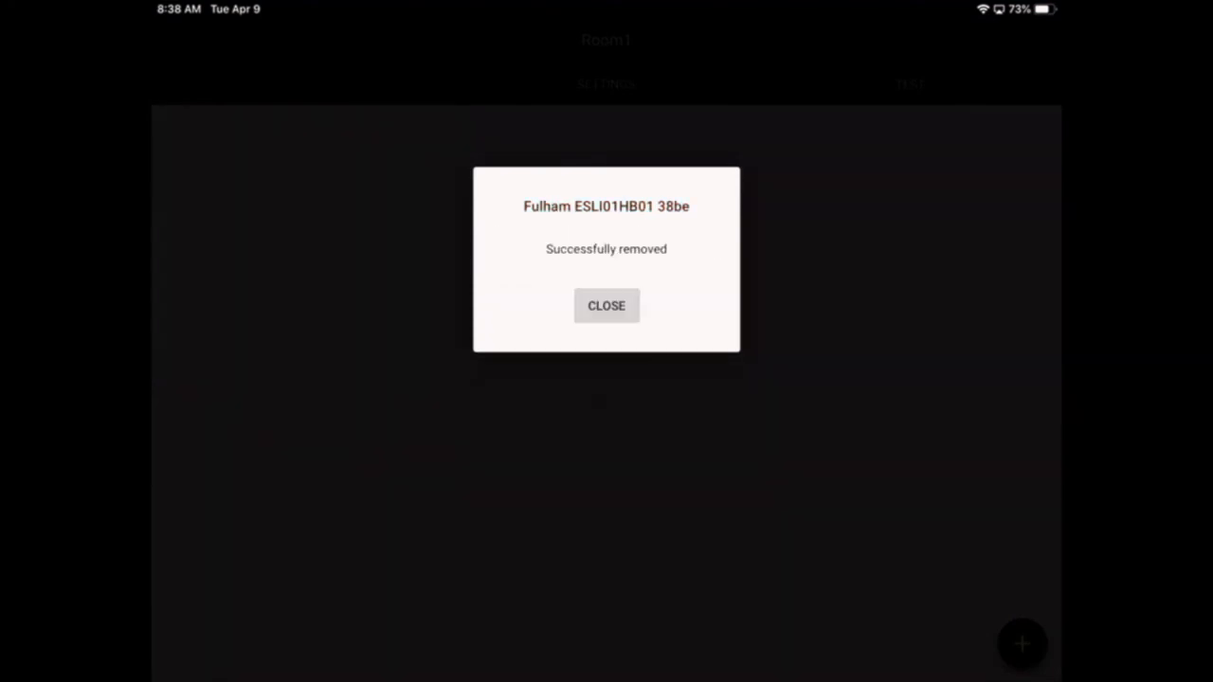
{"action": "left_click", "coordinate": [607, 305]}
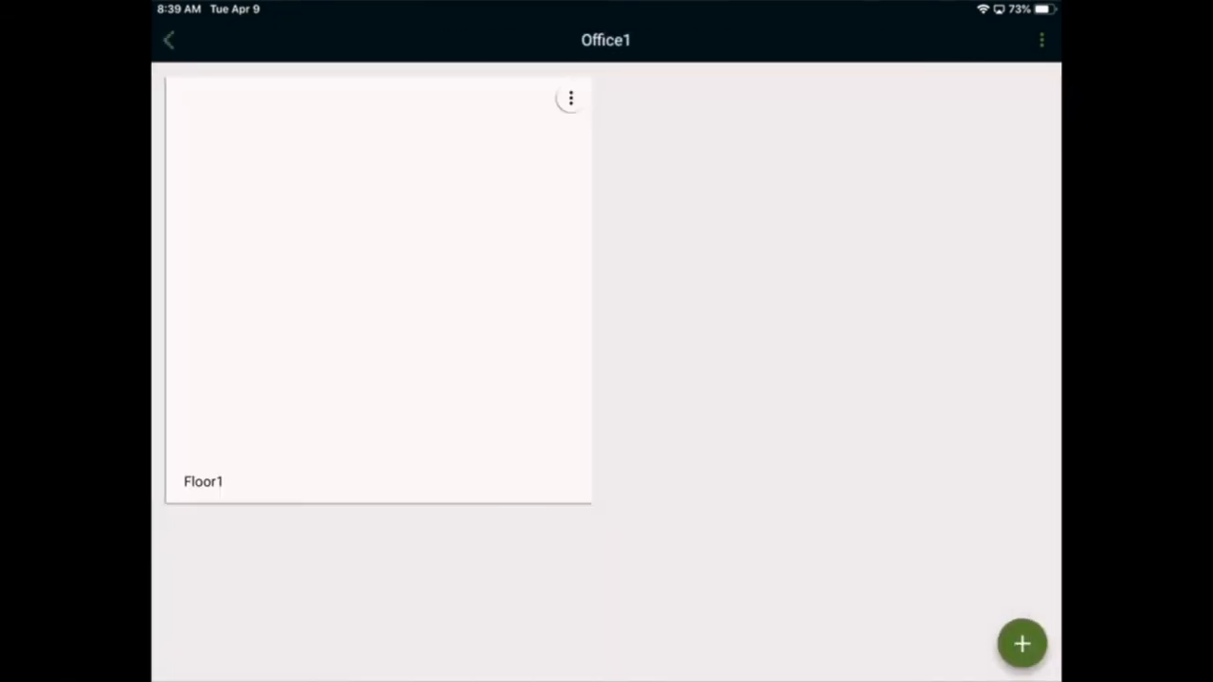
Step: Back in Projects, remove project Office1 via its menu and confirm
{"action": "left_click", "coordinate": [168, 40]}
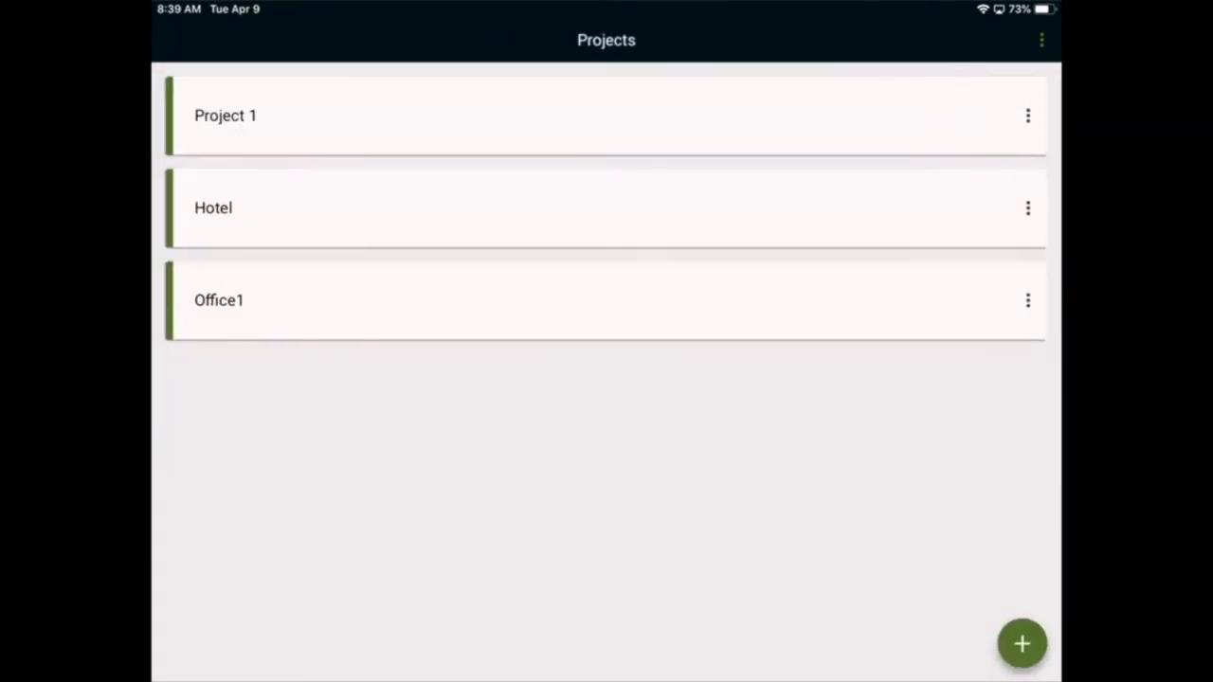
{"action": "left_click", "coordinate": [1028, 300]}
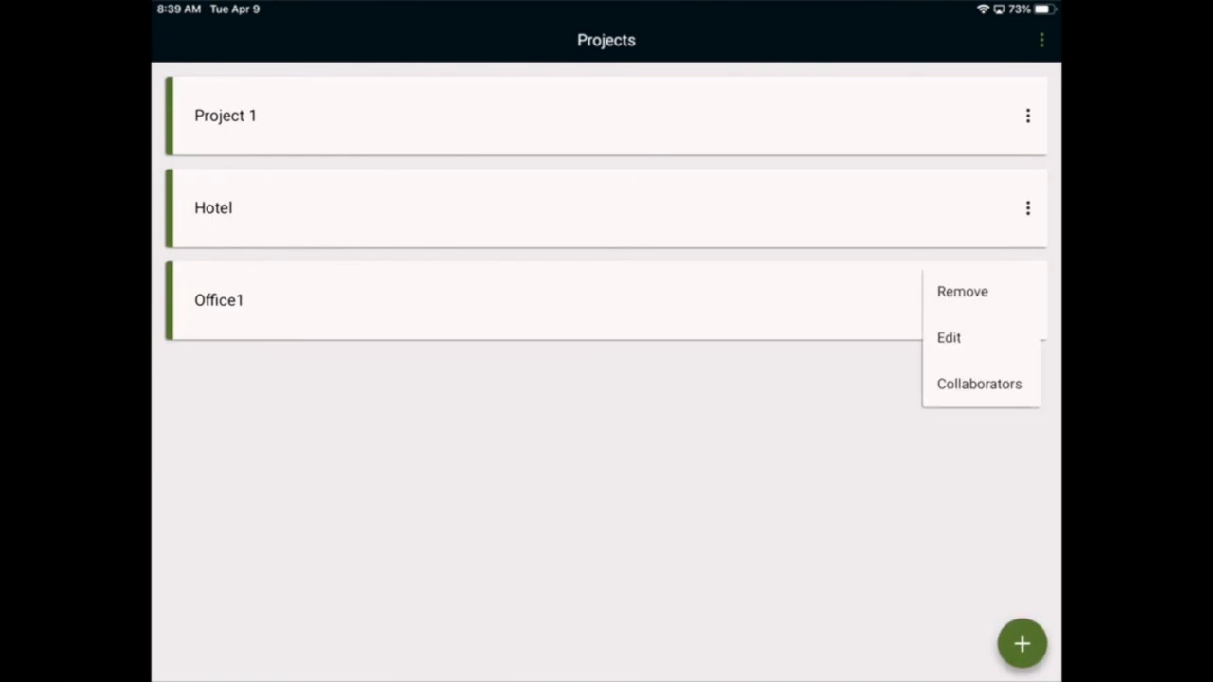
{"action": "left_click", "coordinate": [963, 292]}
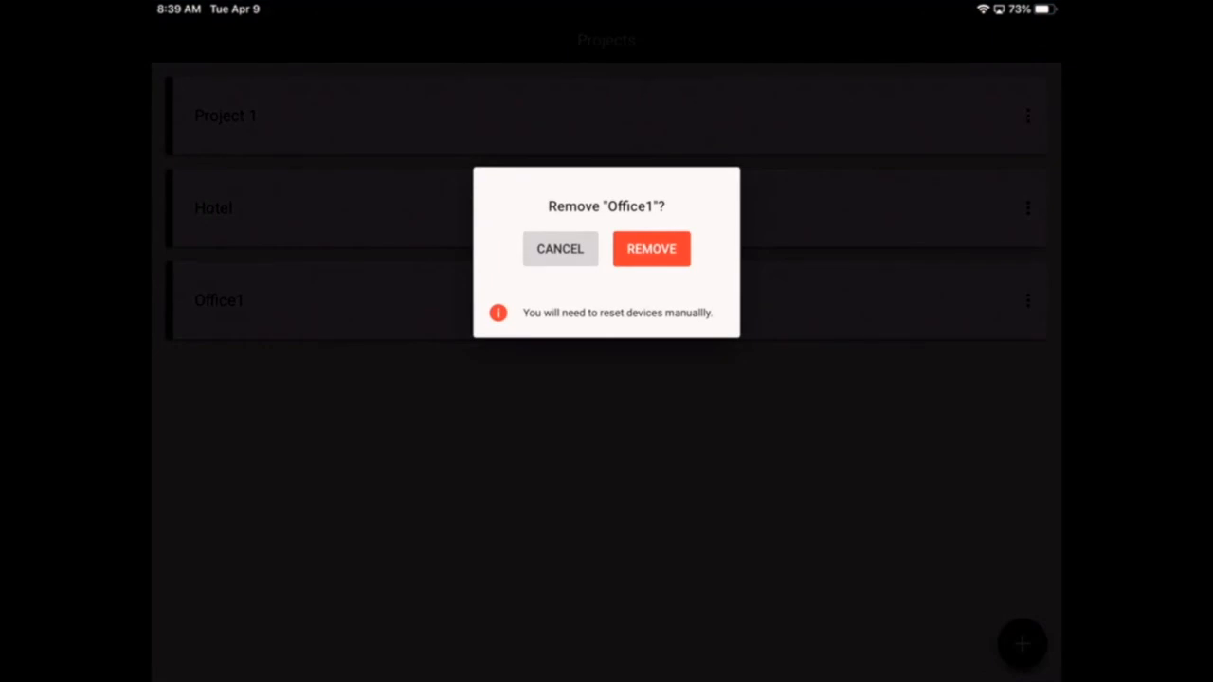
{"action": "left_click", "coordinate": [652, 249]}
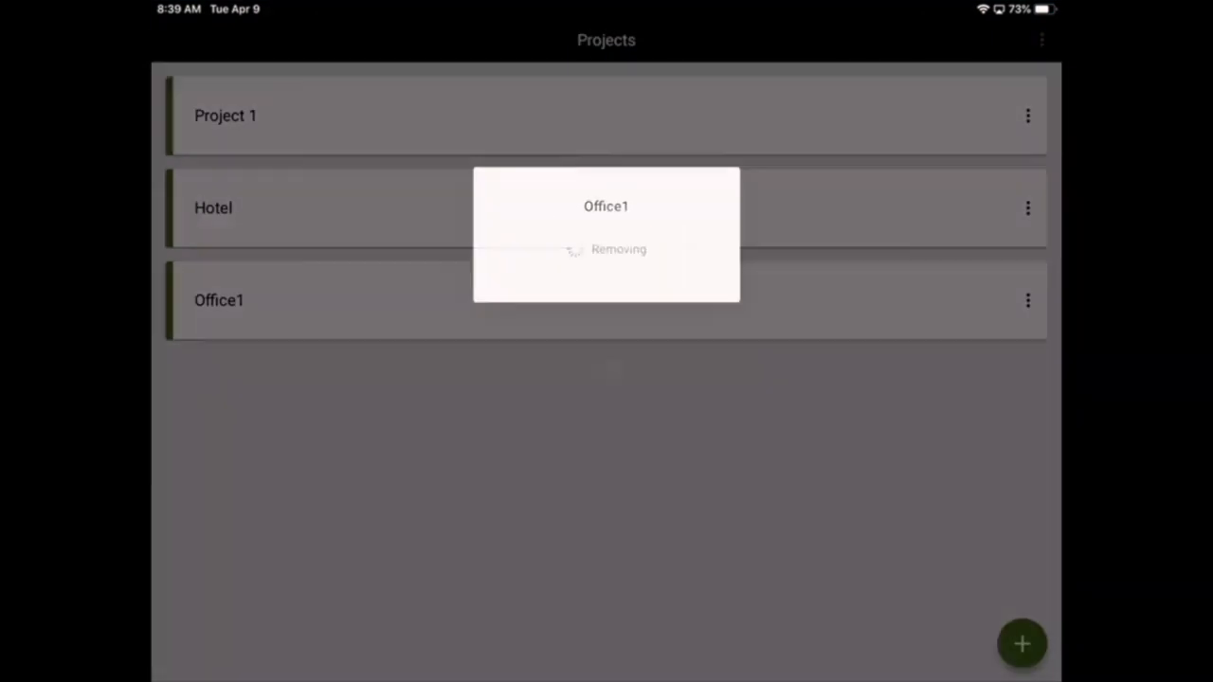